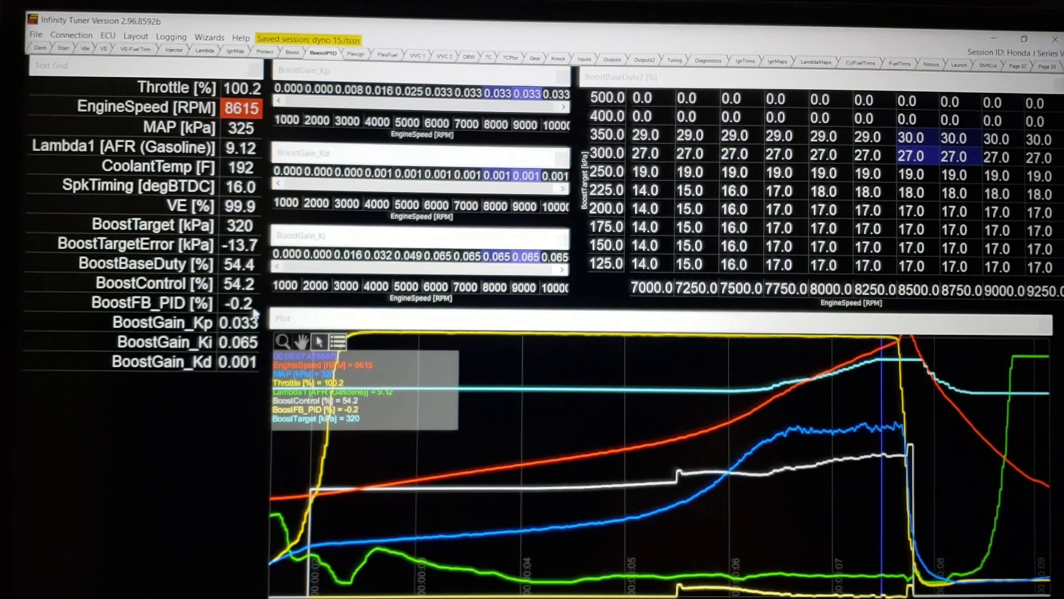
mouse_move(258, 290)
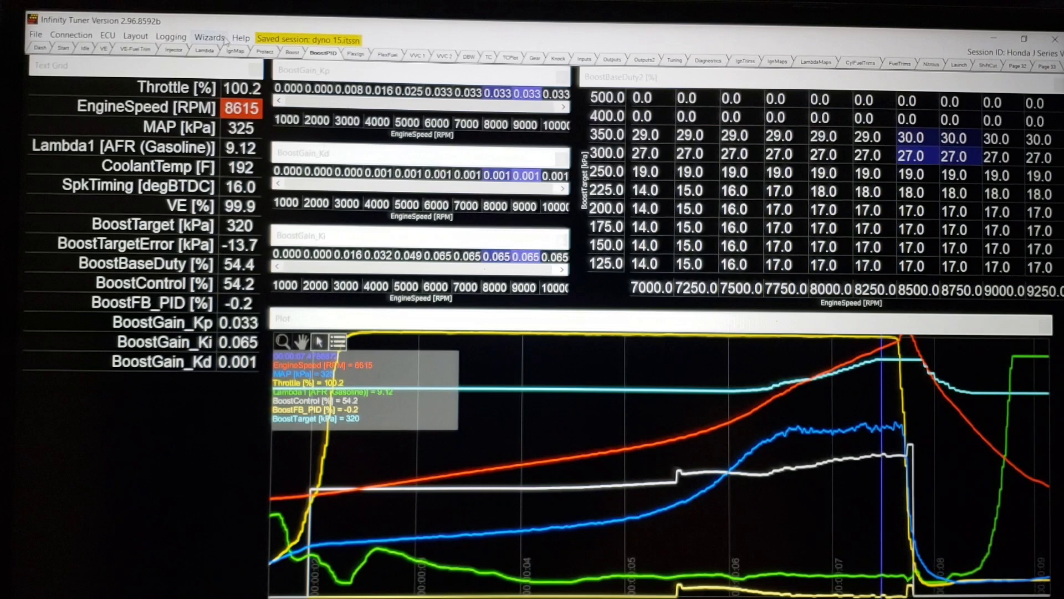
Change the pressure unit preference from kPa to psi
click(209, 36)
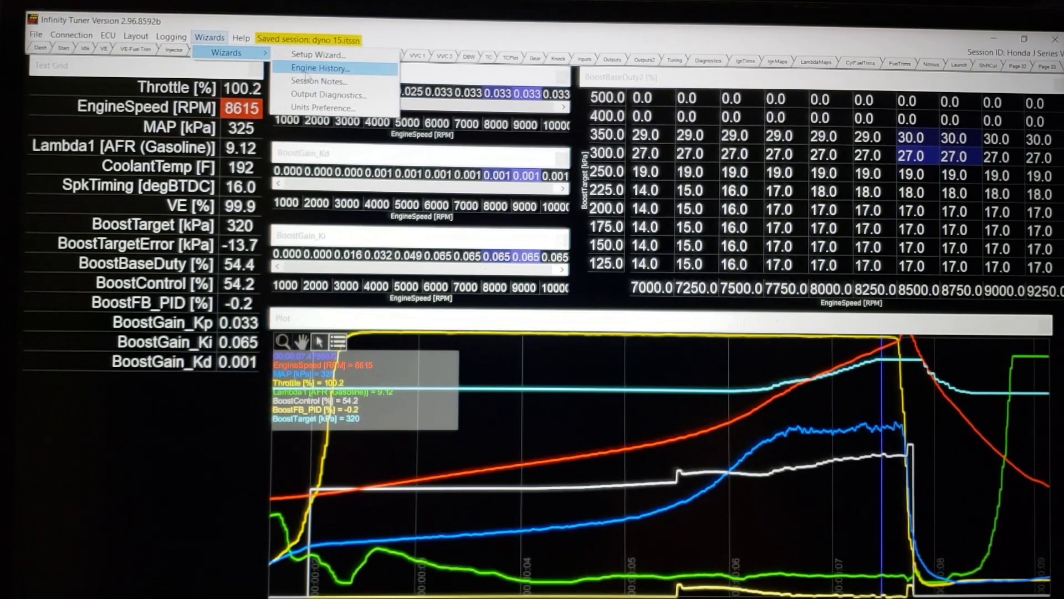
click(327, 107)
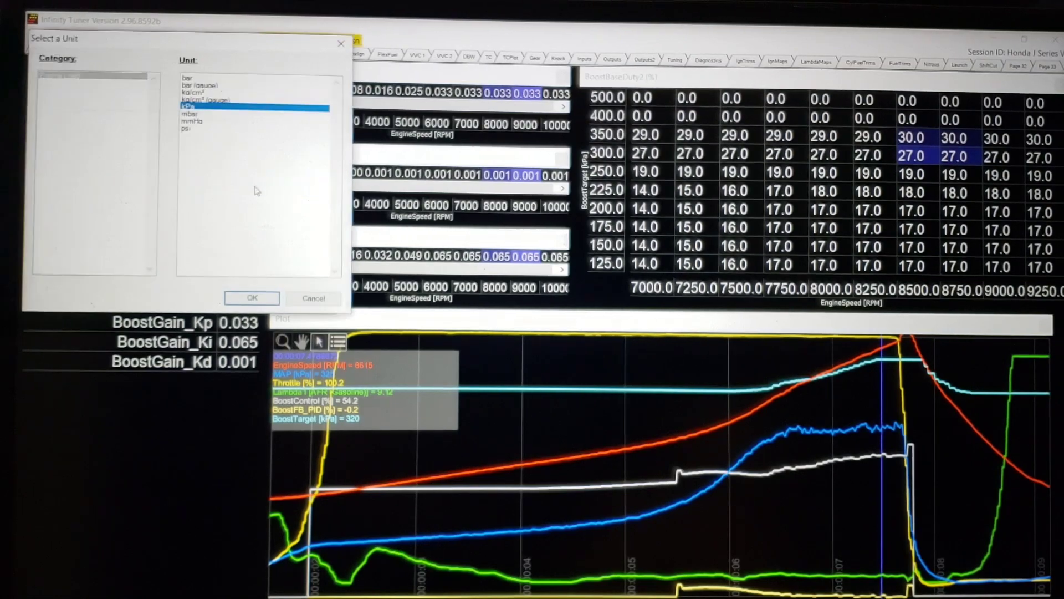
click(190, 128)
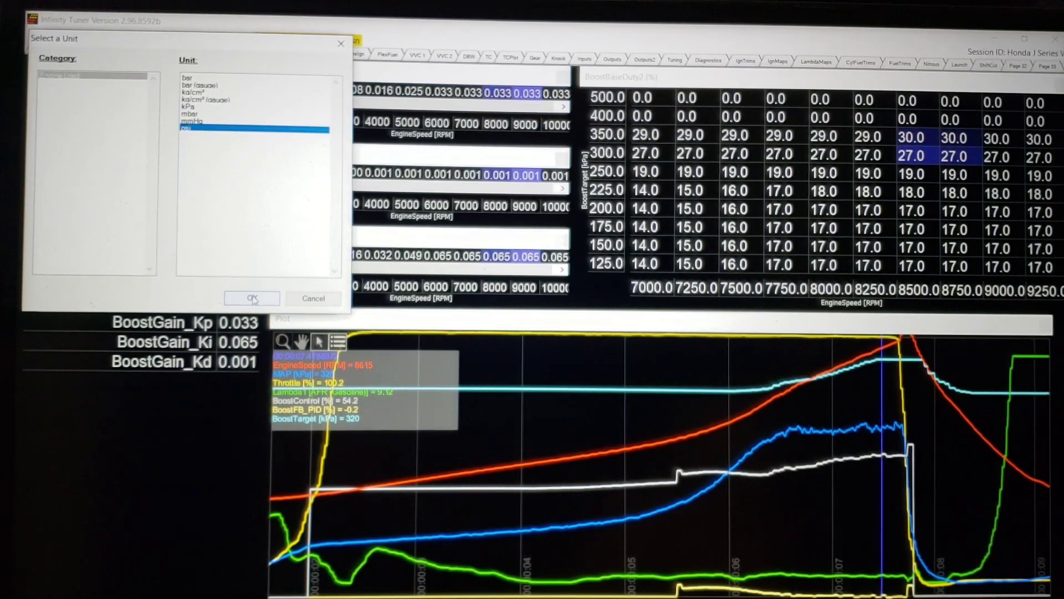
click(252, 298)
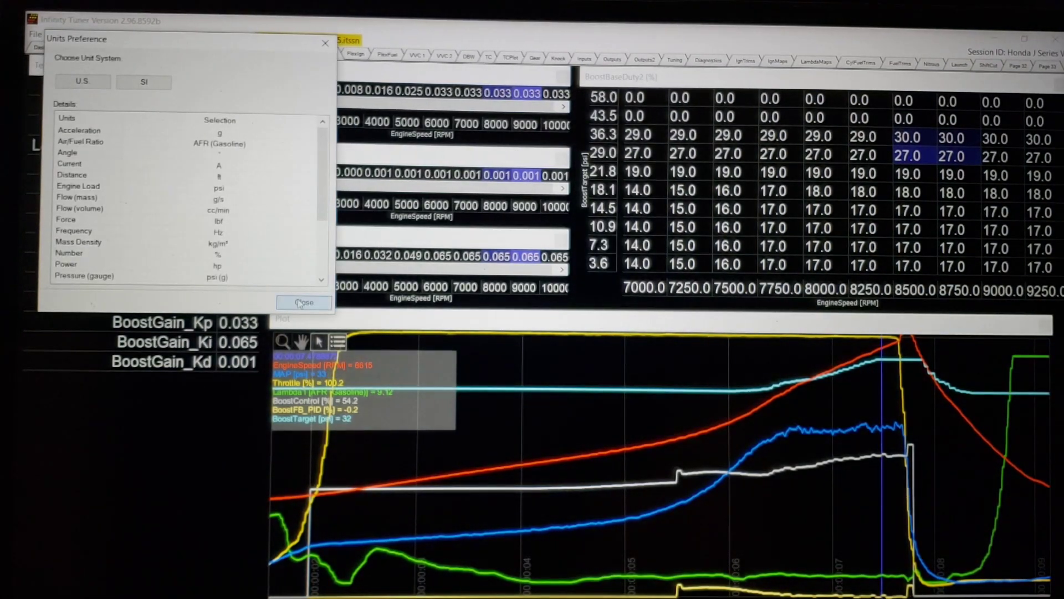
click(304, 302)
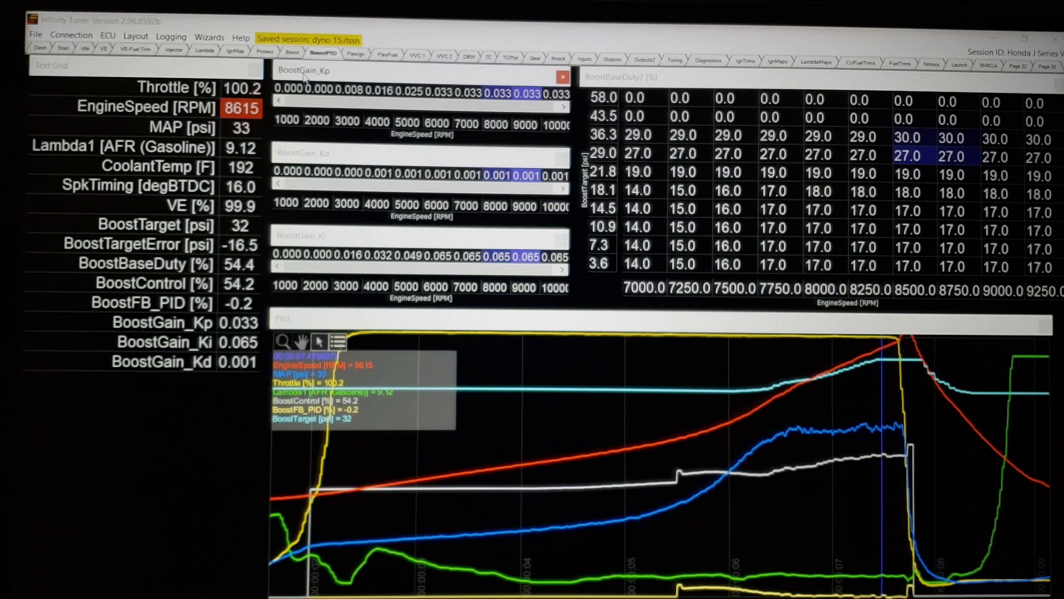
mouse_move(342, 156)
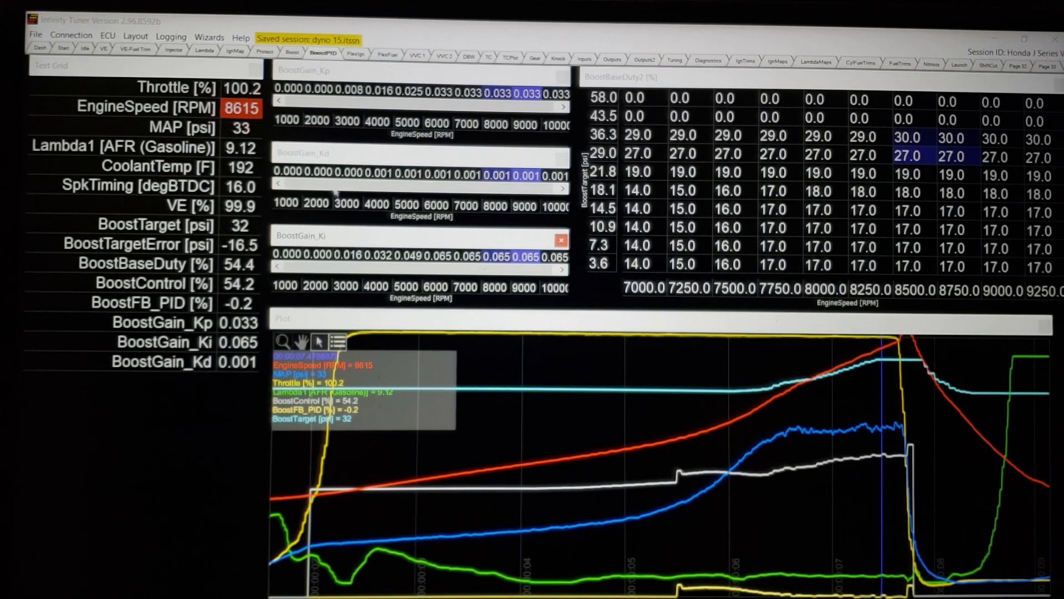
mouse_move(383, 78)
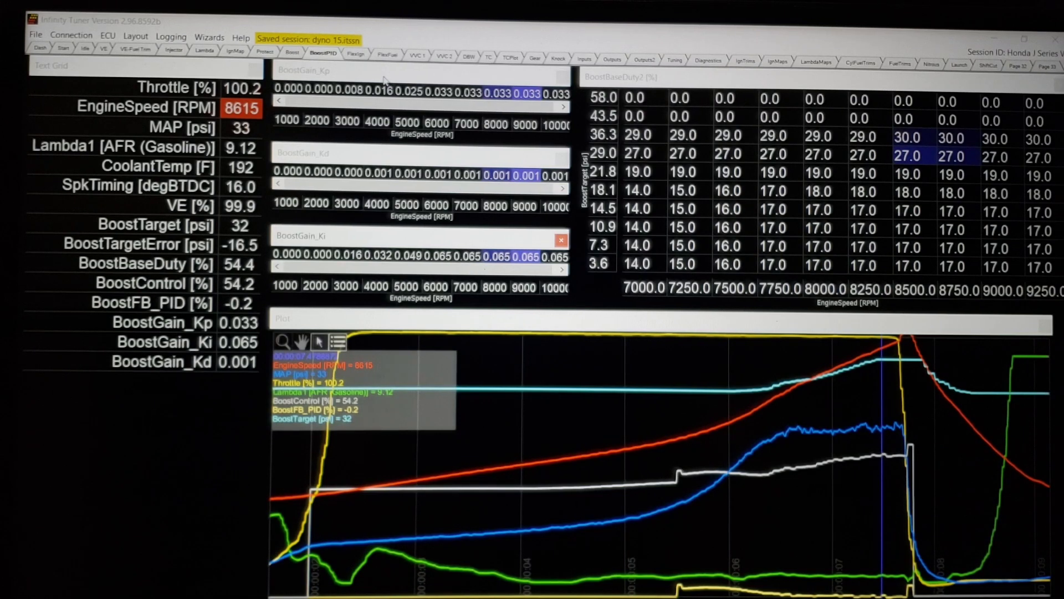
mouse_move(395, 153)
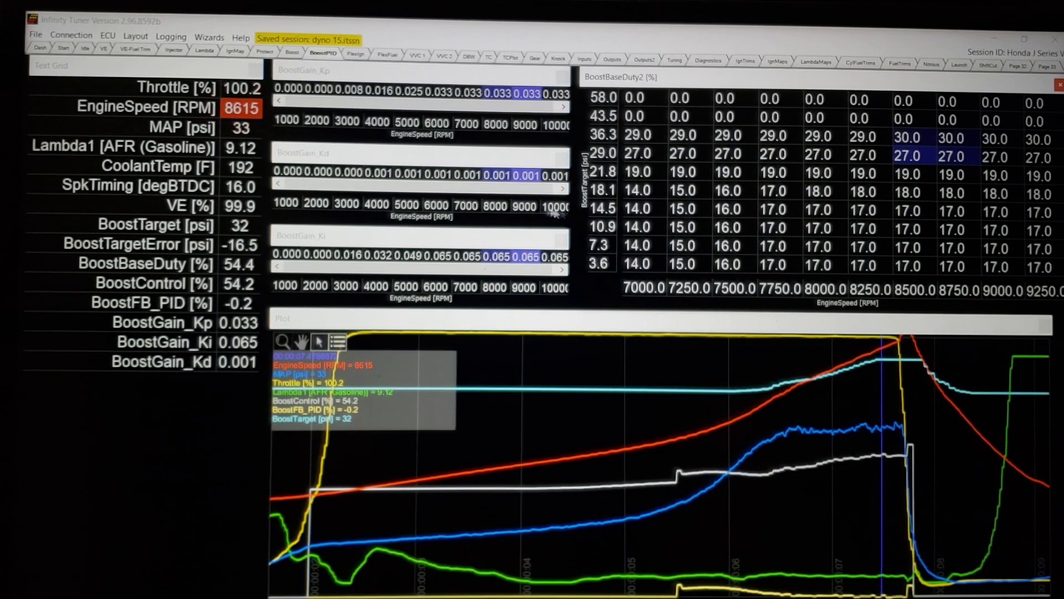
click(683, 190)
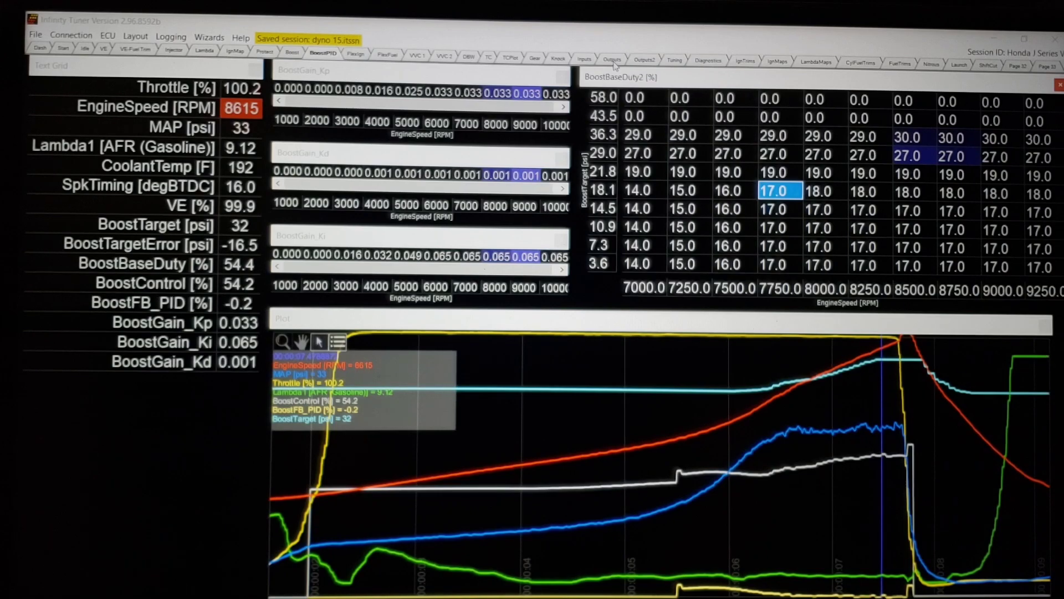
Switch to the Outputs page showing the LS1 duty and frequency tables
click(613, 58)
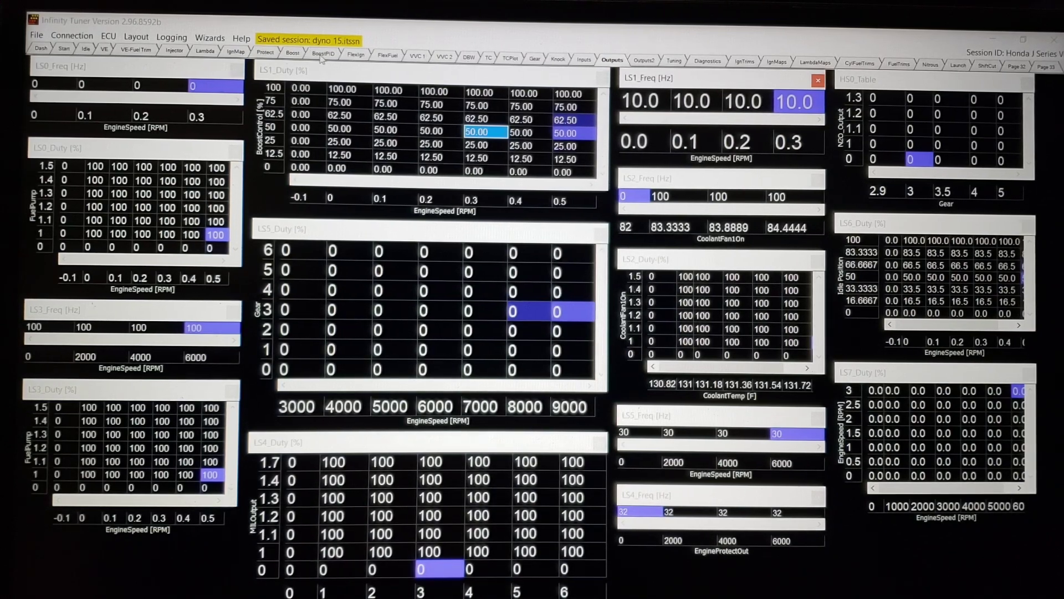
Go back to the BoostPID page with the proportional gain table
click(322, 52)
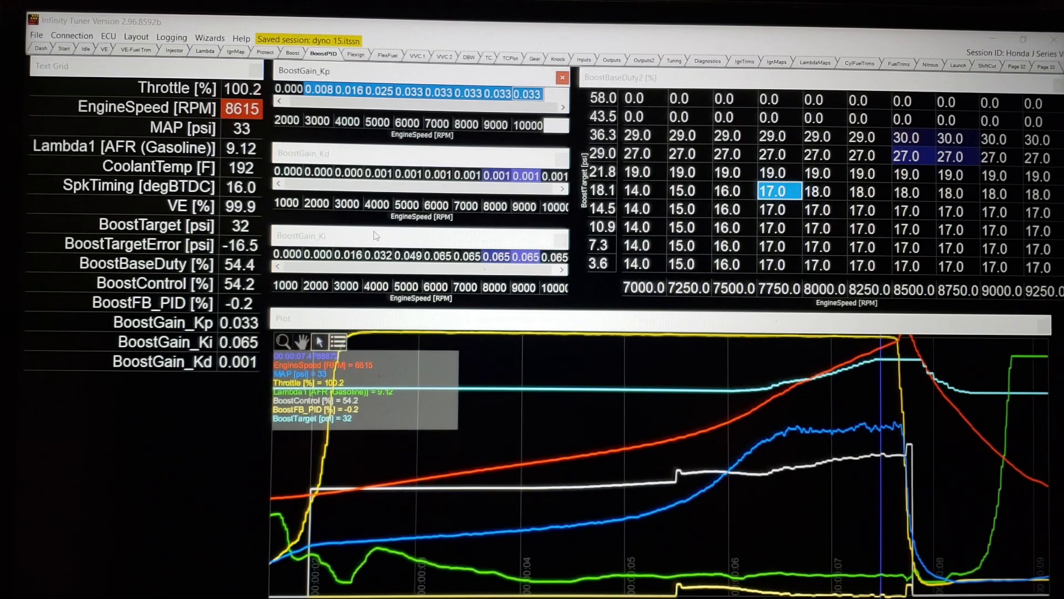
mouse_move(644, 401)
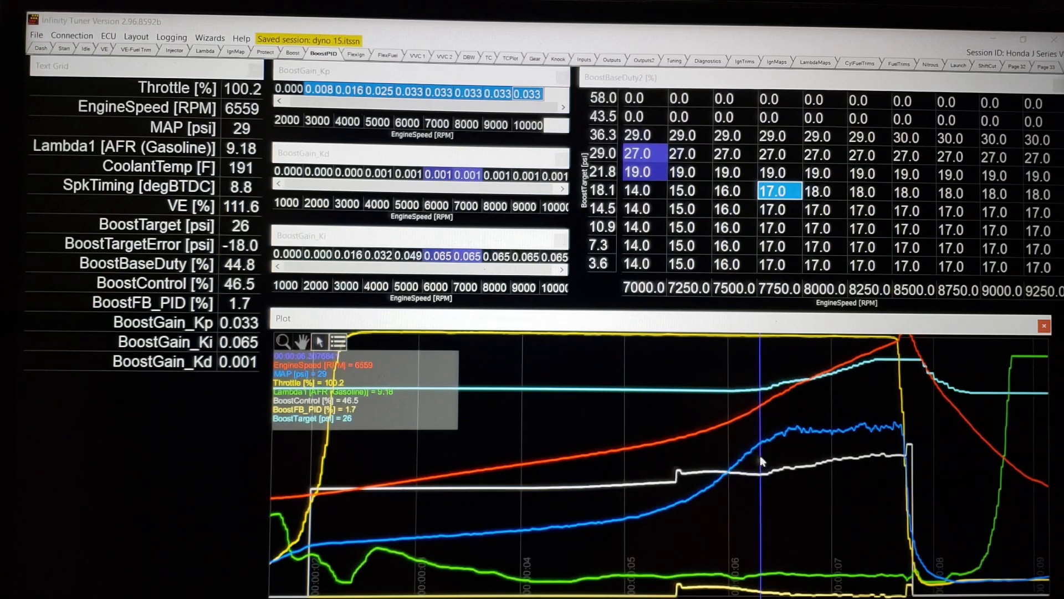
mouse_move(209, 435)
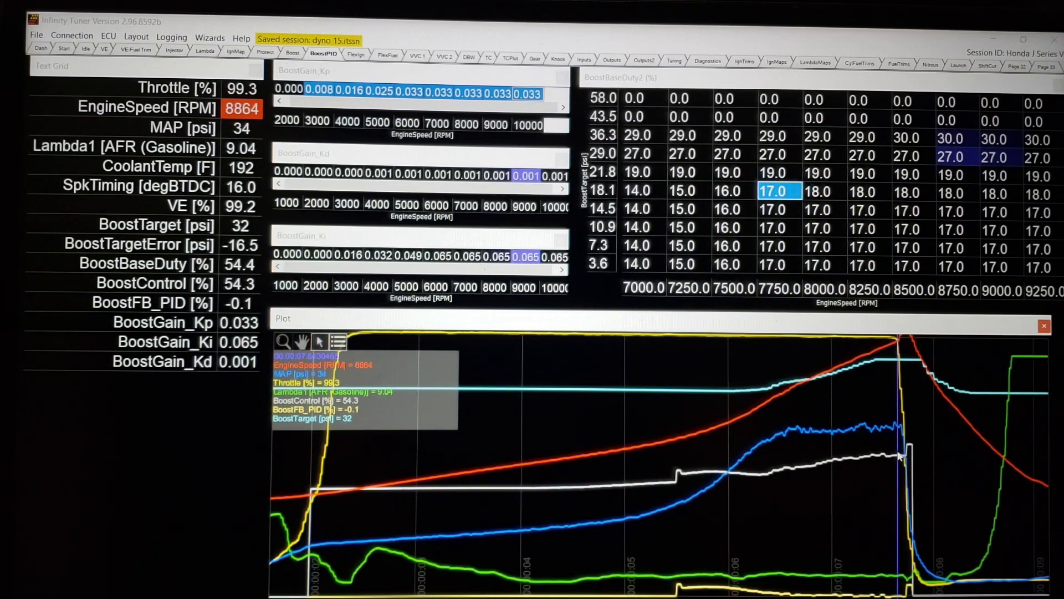
mouse_move(767, 415)
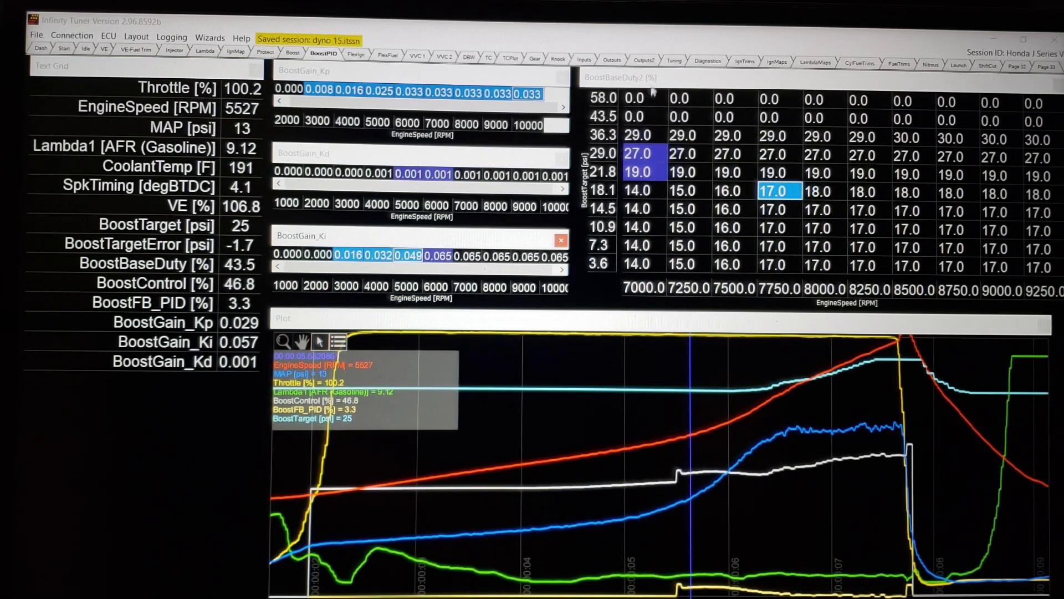
Switch to the Outputs page to check LS1_Freq at 15 Hz
click(611, 59)
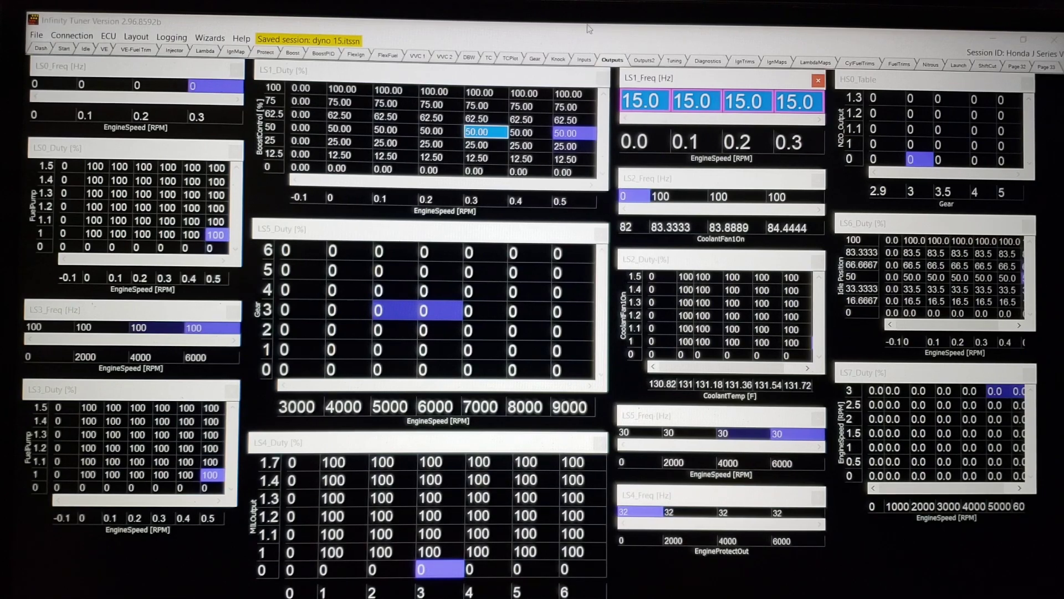
Launch the Setup Wizard from the Wizards menu
click(209, 37)
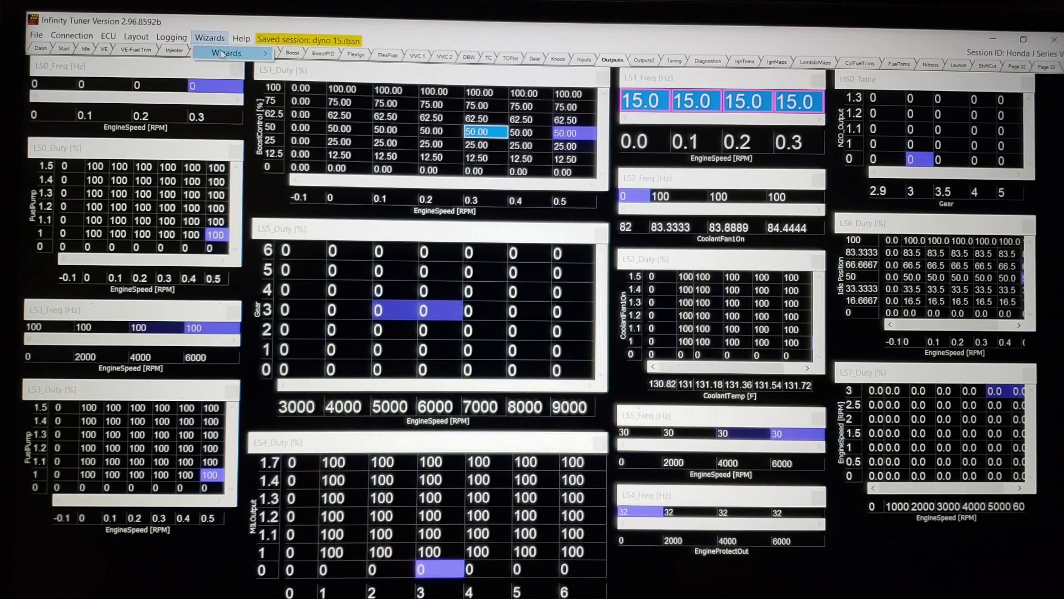
click(225, 54)
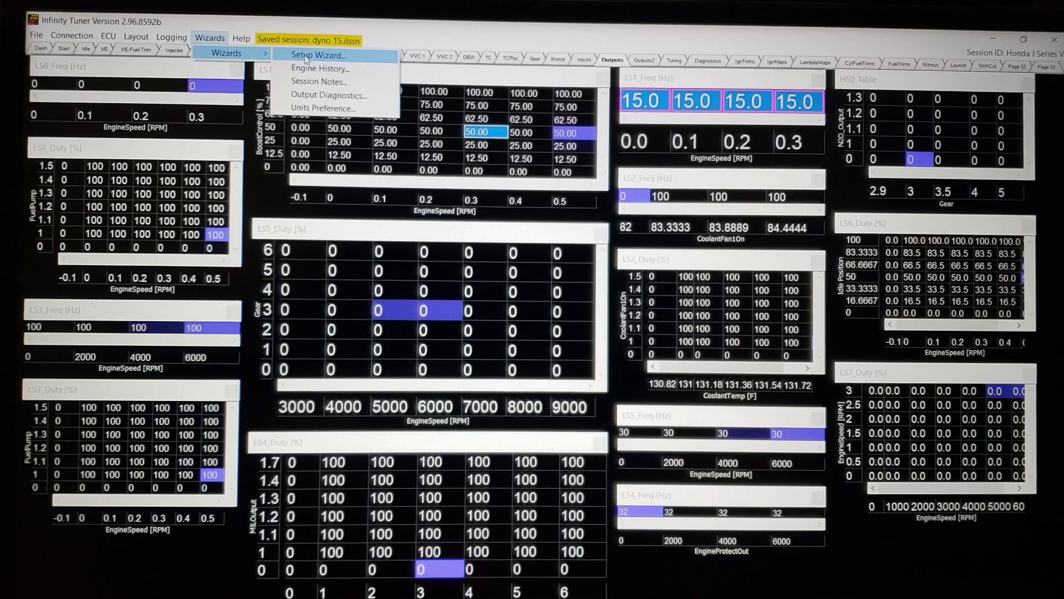
click(317, 55)
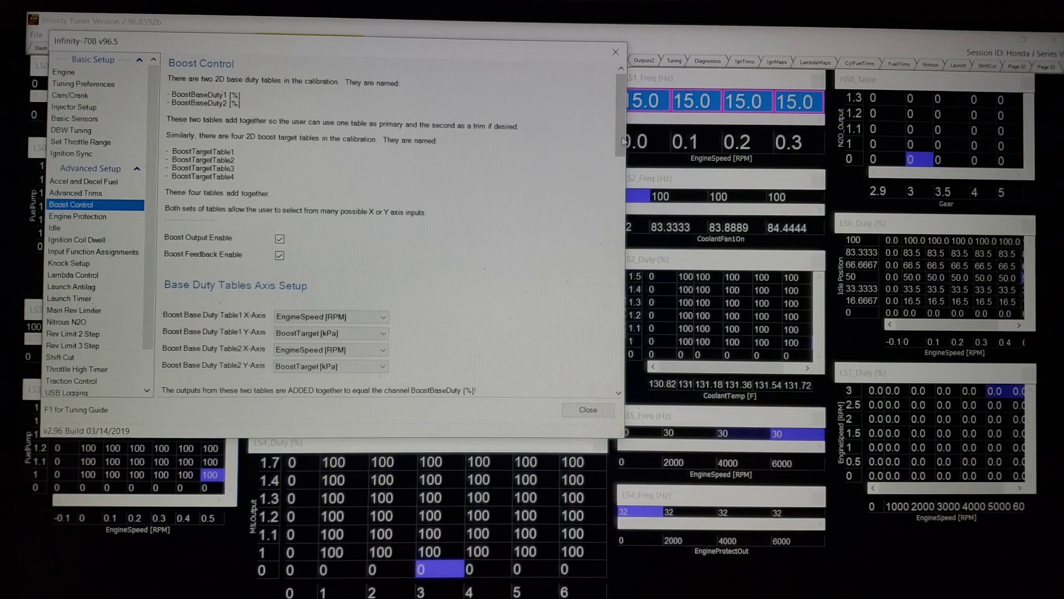
Reveal the advanced boost control settings, including solenoid duty and clamps
scroll(down, 3)
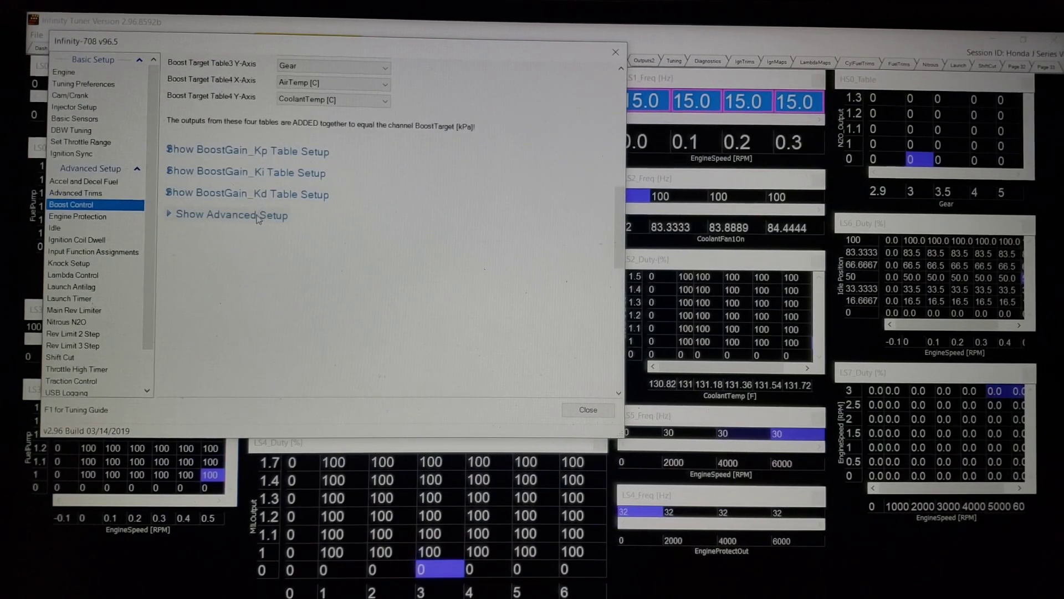
click(231, 215)
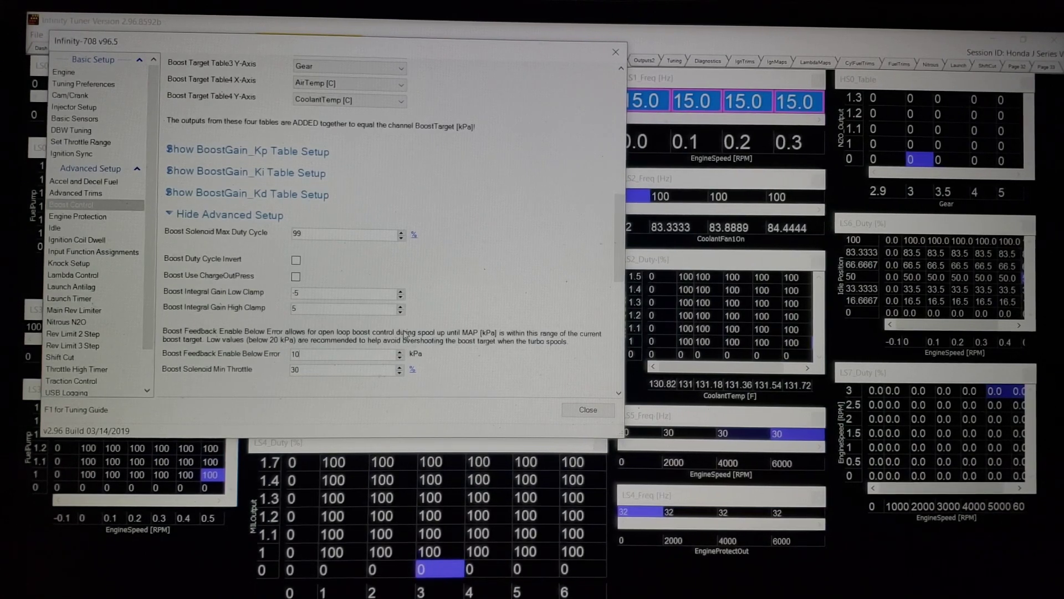
mouse_move(500, 342)
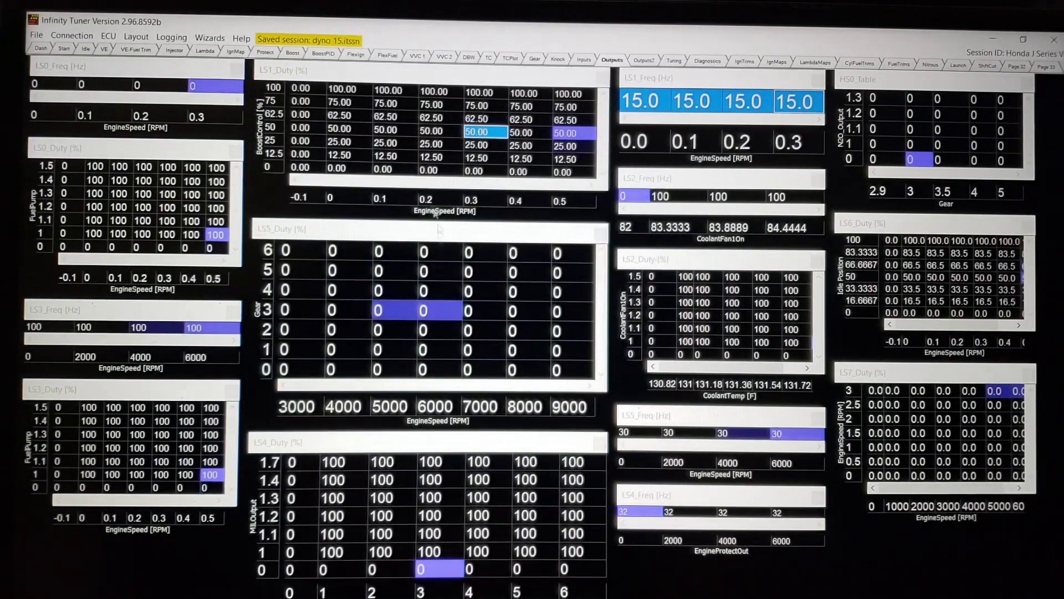
Check the BoostPID gains, then switch to the Boost tab's duty and target tables
click(322, 52)
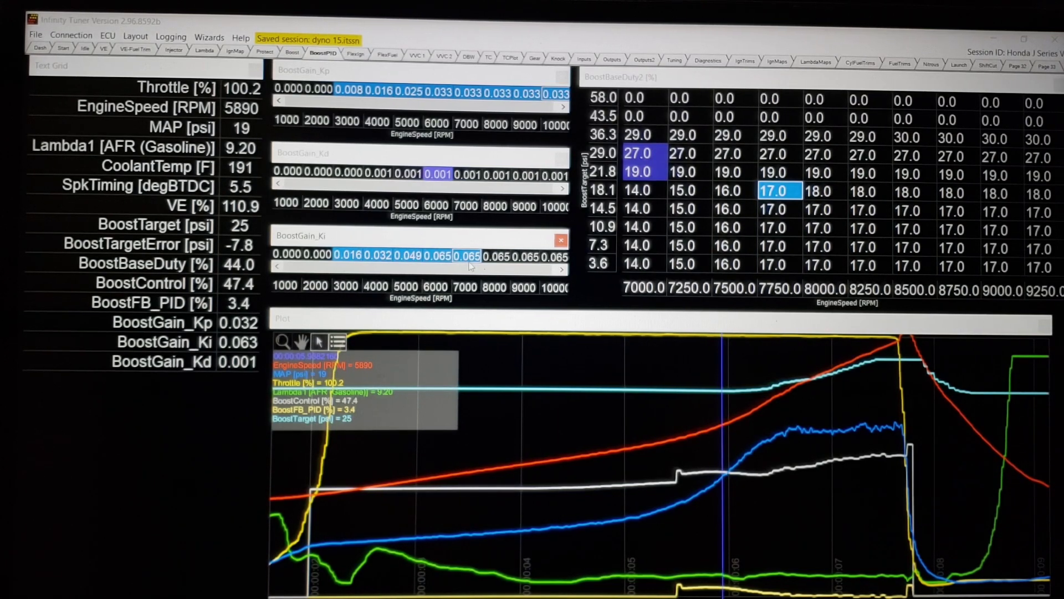
mouse_move(372, 280)
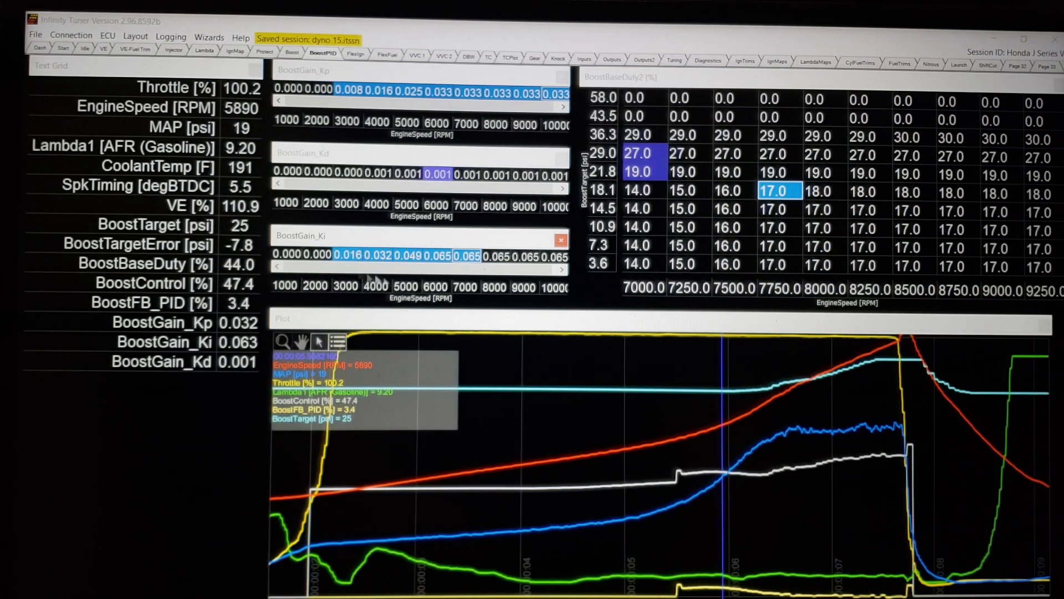
mouse_move(323, 247)
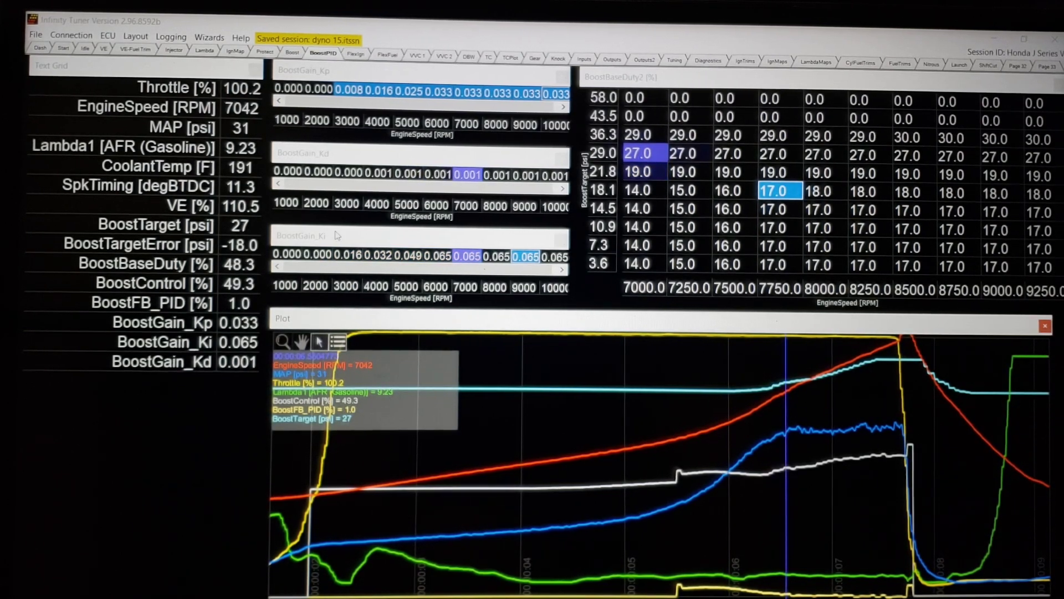
click(293, 52)
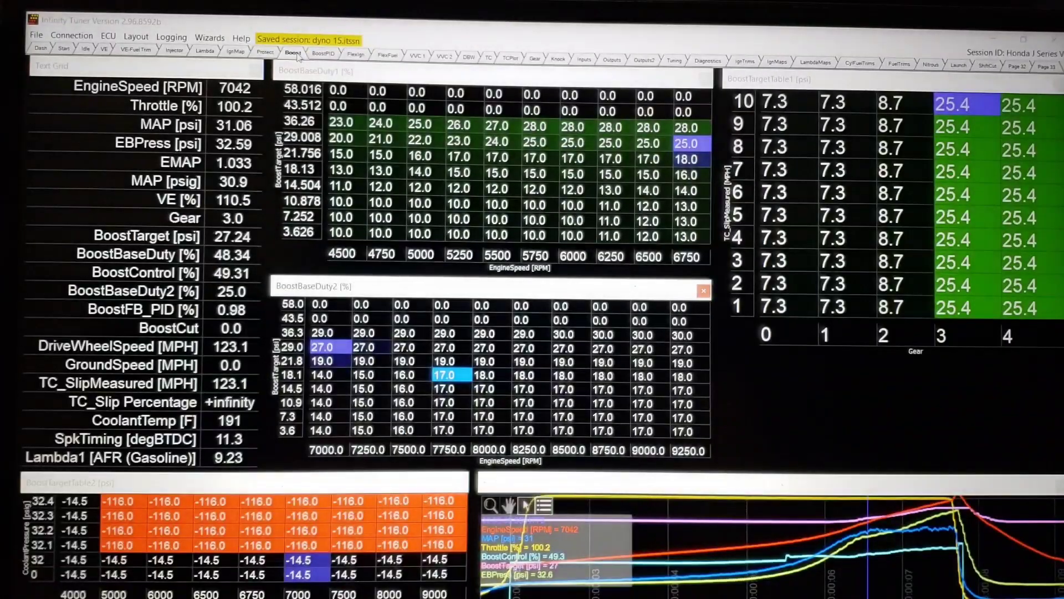